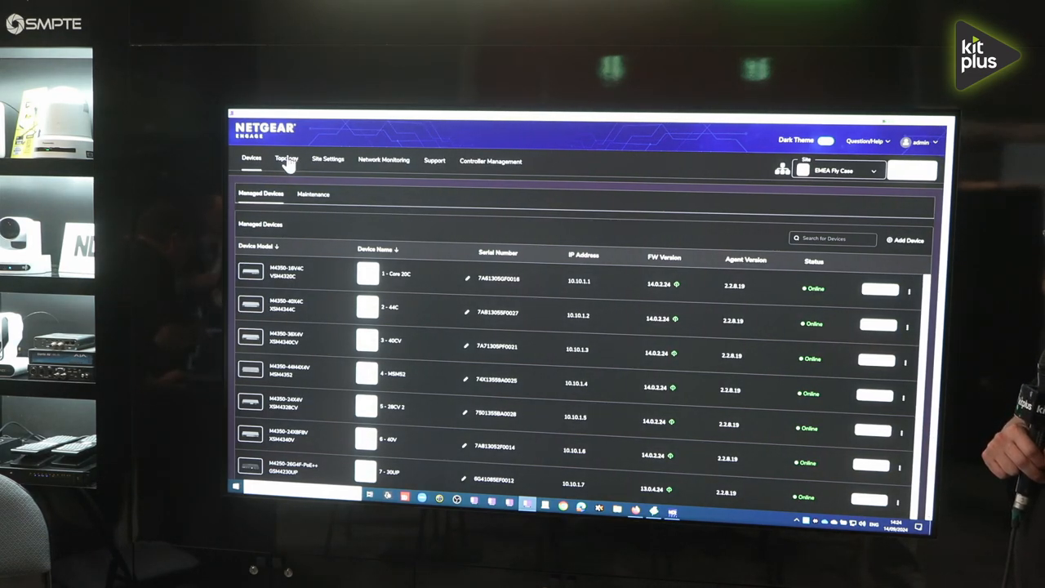
# - Show the site topology map of the connected switches
pyautogui.click(285, 159)
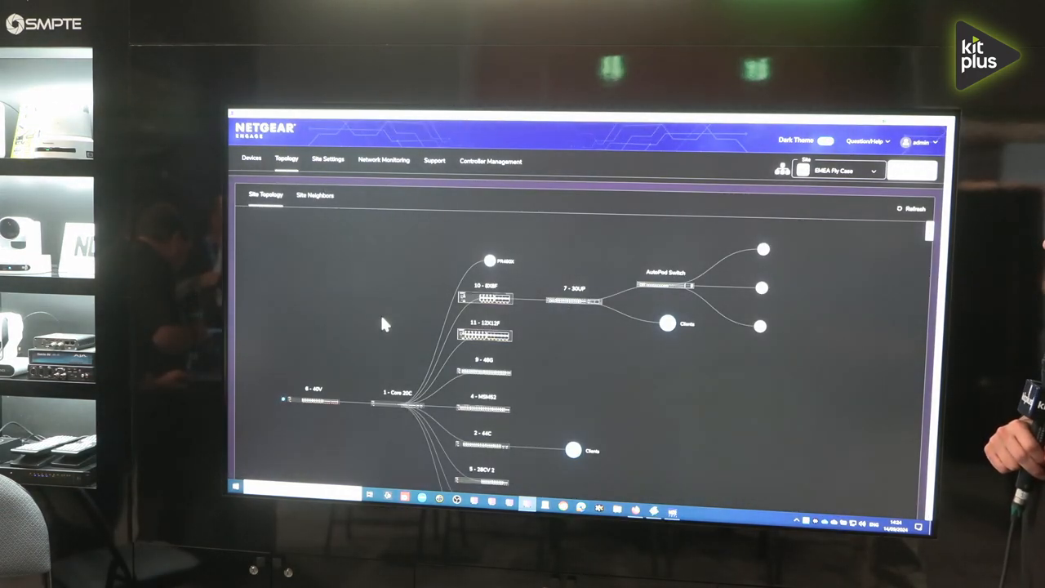
pyautogui.moveTo(326, 316)
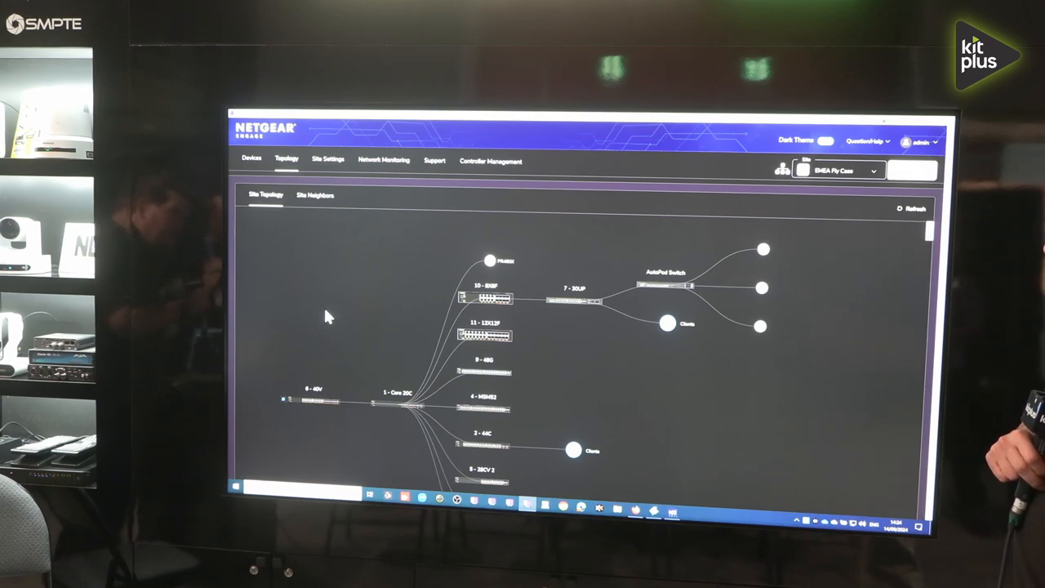
pyautogui.moveTo(389, 379)
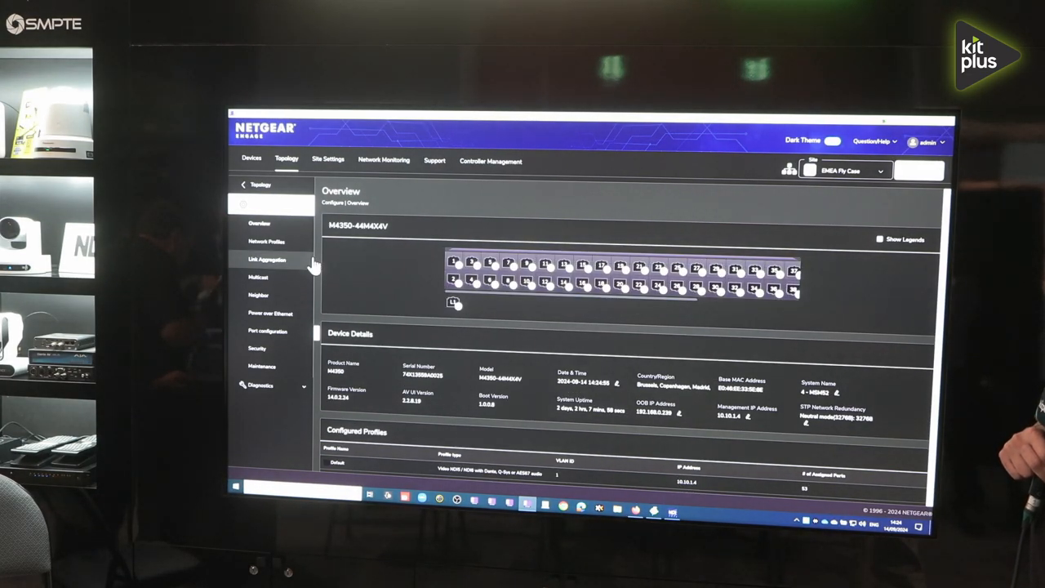
pyautogui.moveTo(281, 244)
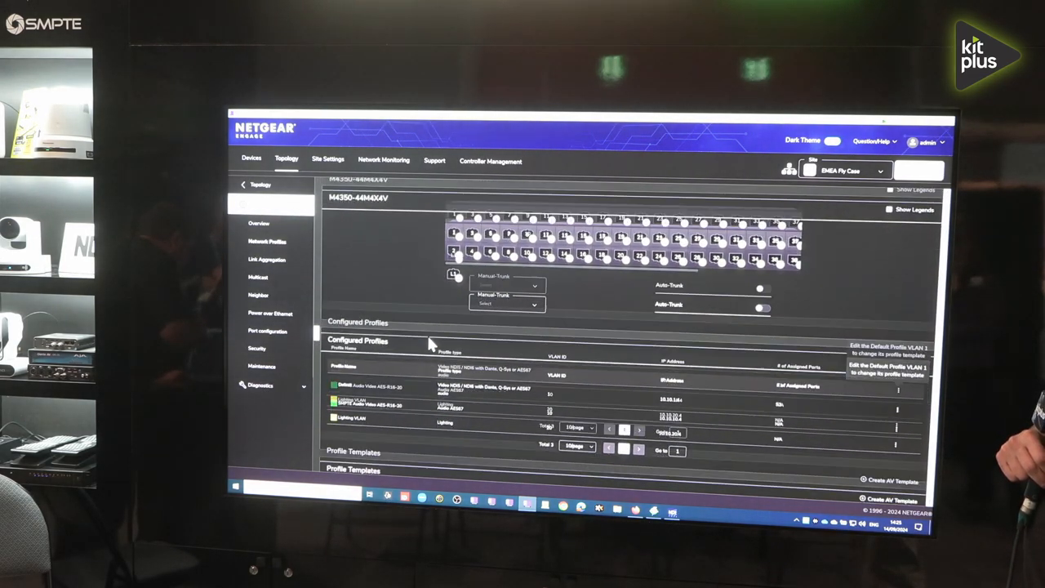
# - Apply the Audio AES67 profile template from the switch overview's Profile Templates list
pyautogui.scroll(-3)
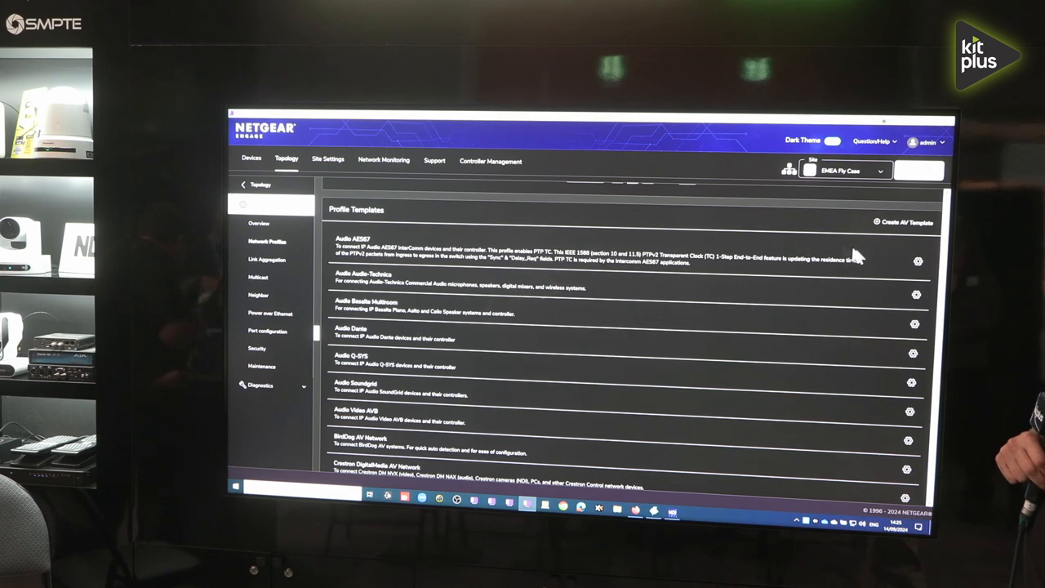
pyautogui.click(914, 260)
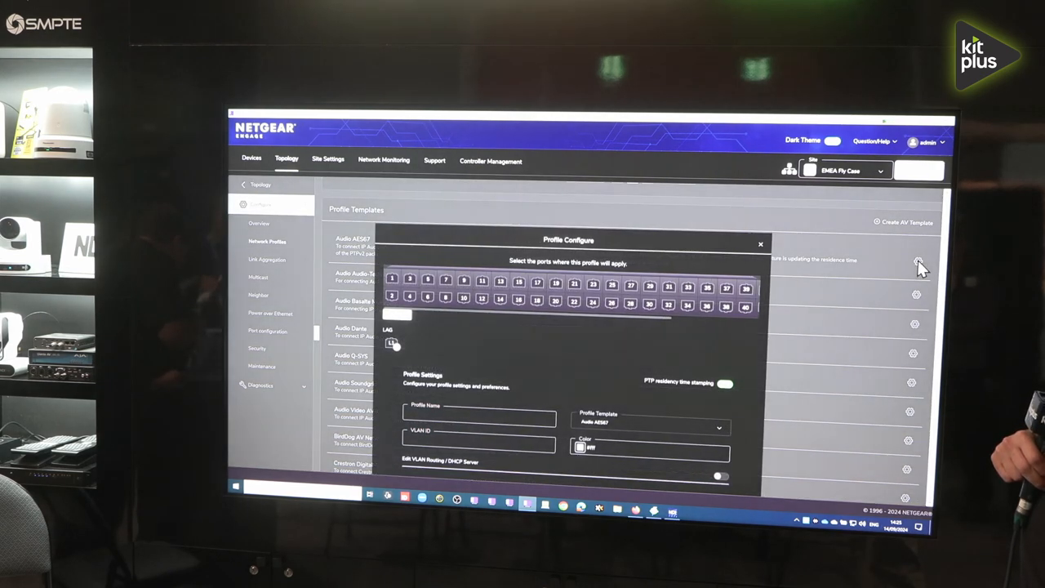